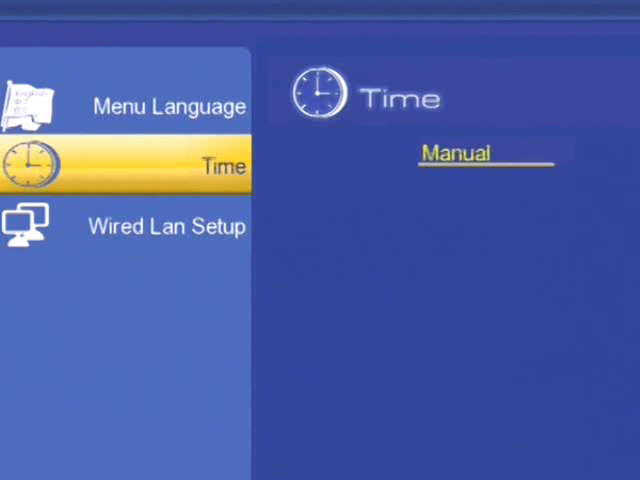
Enter the clock manually as day 28, 17:23:21.
click(456, 153)
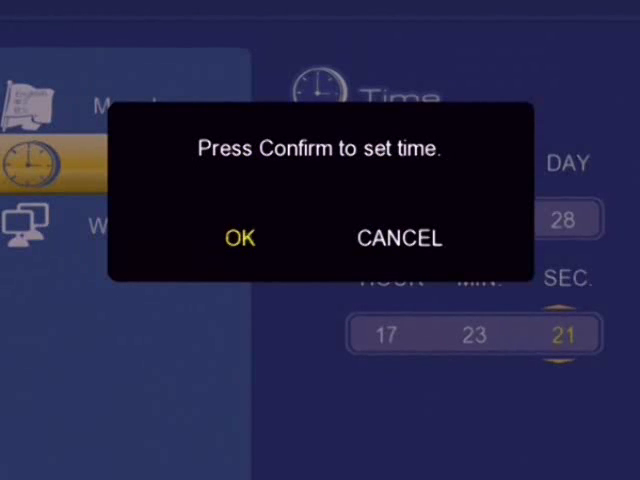
Confirm the new time and save wired LAN as DHCP IP (AUTO).
click(240, 238)
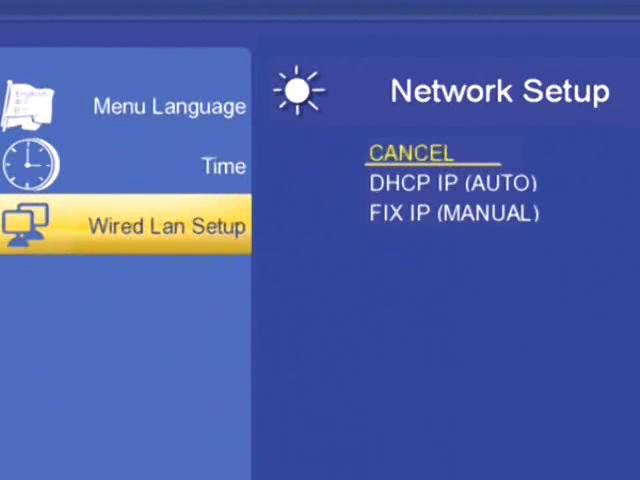
key(Down)
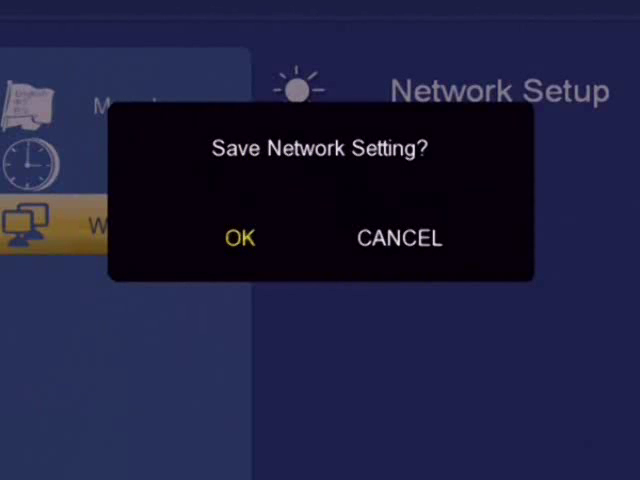
click(239, 238)
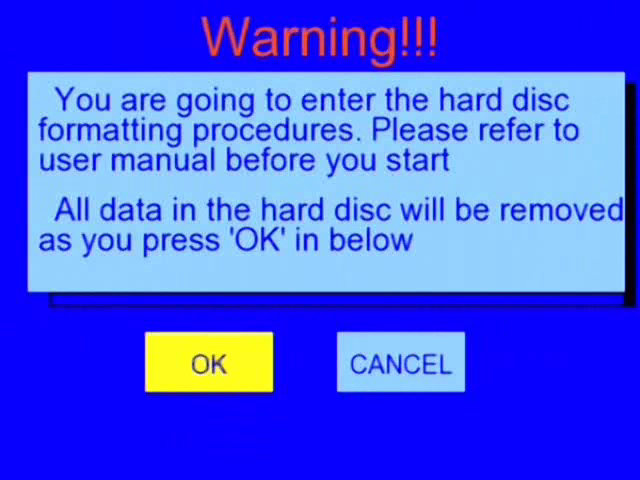
Accept the format warning and keep the 487G drive split 50% FAT32, 50% NTFS.
click(208, 362)
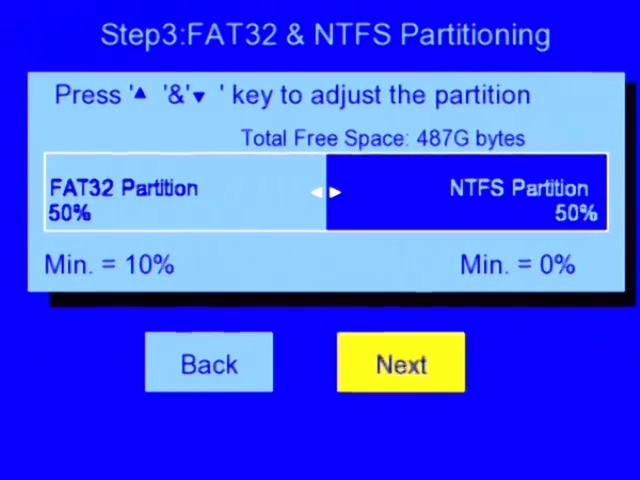
click(400, 362)
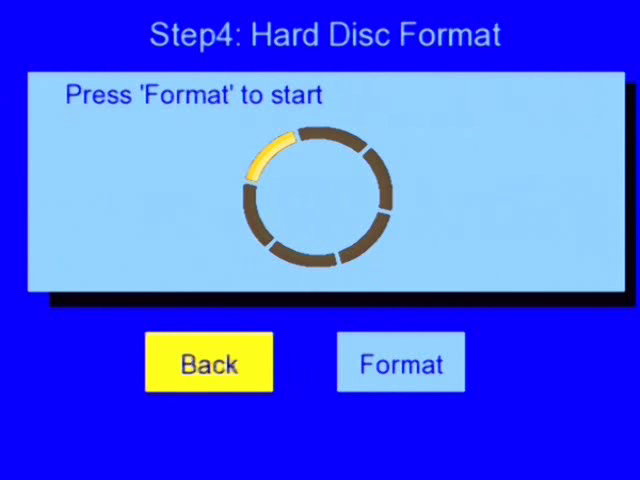
Select Format on Step 4 and run the hard disc format to completion.
click(400, 362)
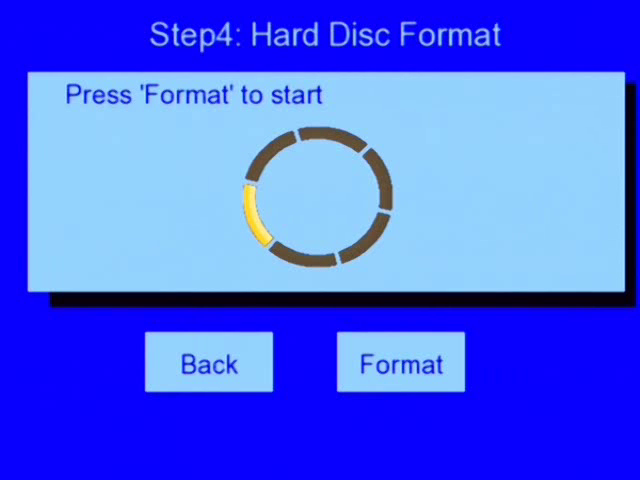
click(400, 362)
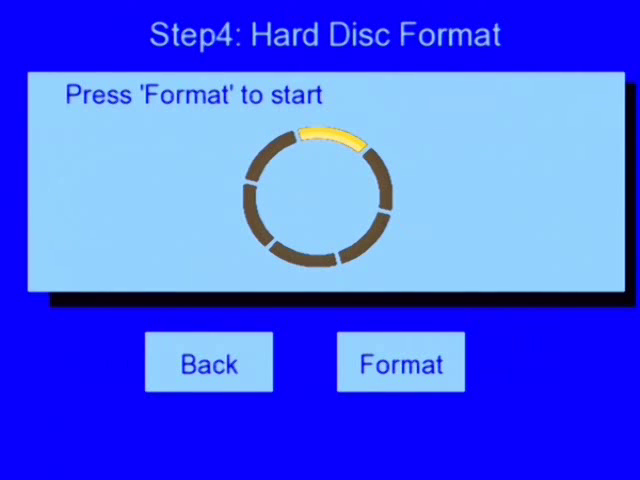
click(400, 362)
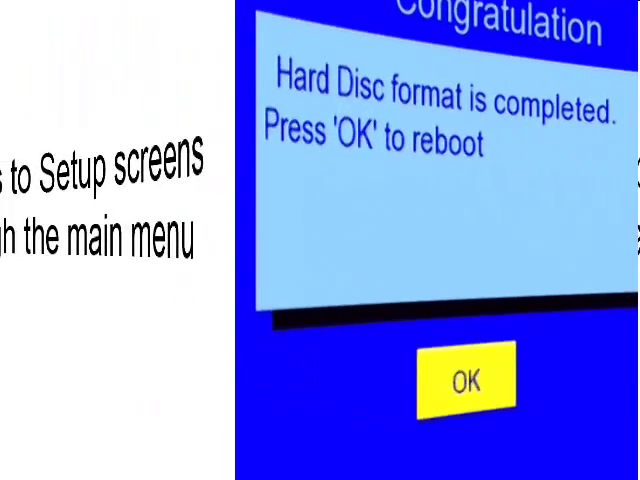
Acknowledge the Congratulation dialog with OK to reboot the player.
click(464, 378)
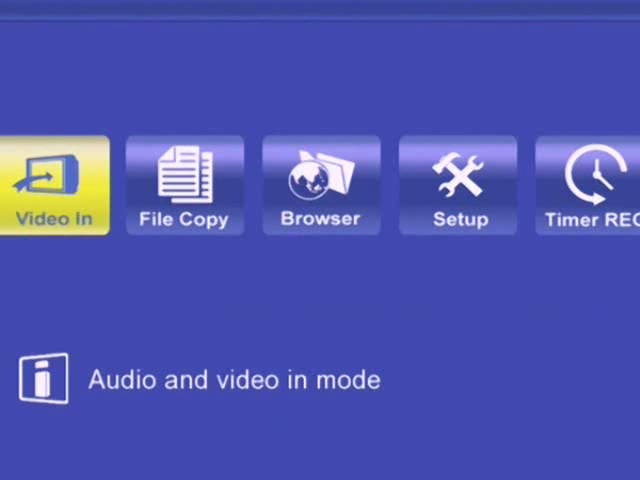
Move right across the home menu to reach Setup.
click(320, 185)
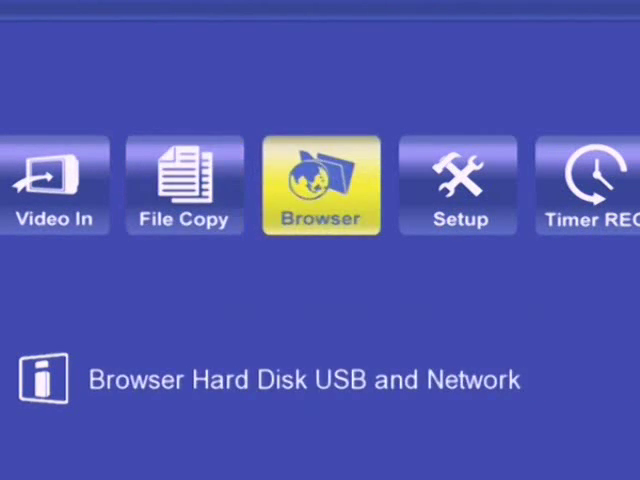
key(right)
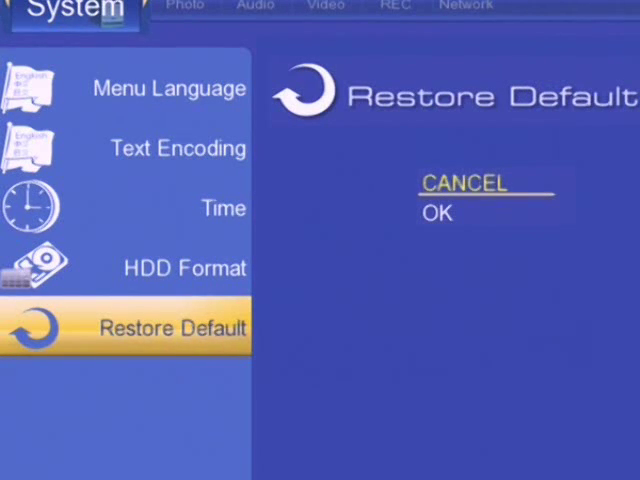
Highlight OK instead of CANCEL on the Restore Default confirmation.
key(Down)
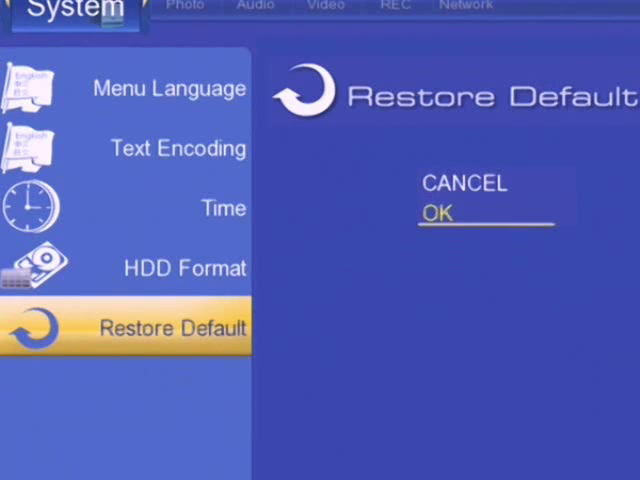